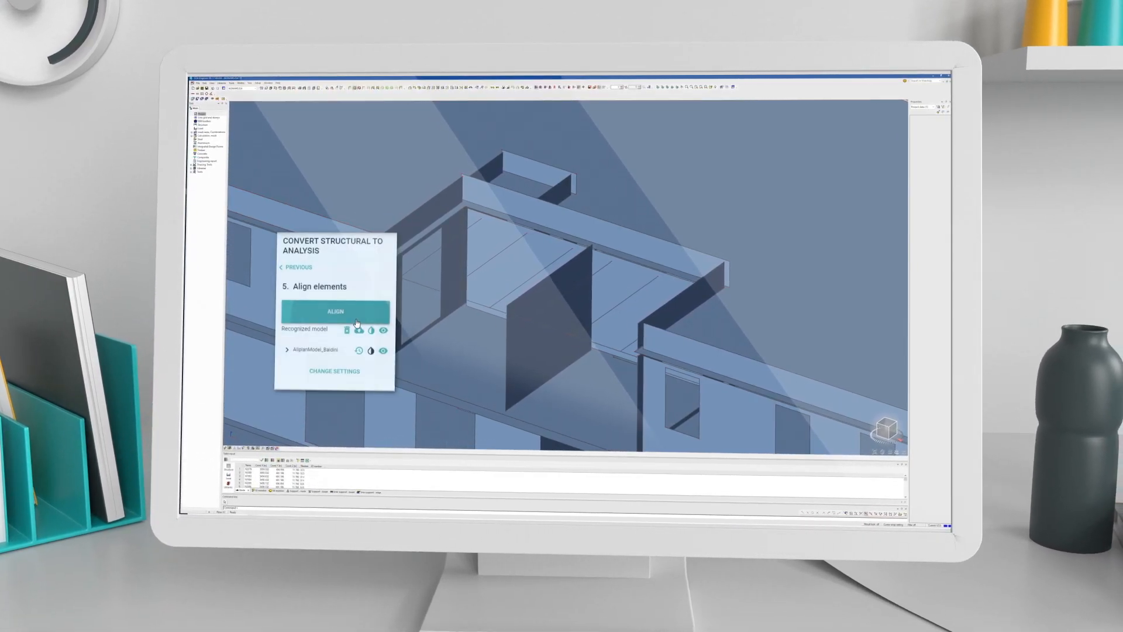
Run ALIGN in step 5 to produce the aligned analysis model from the recognized elements.
left_click(335, 311)
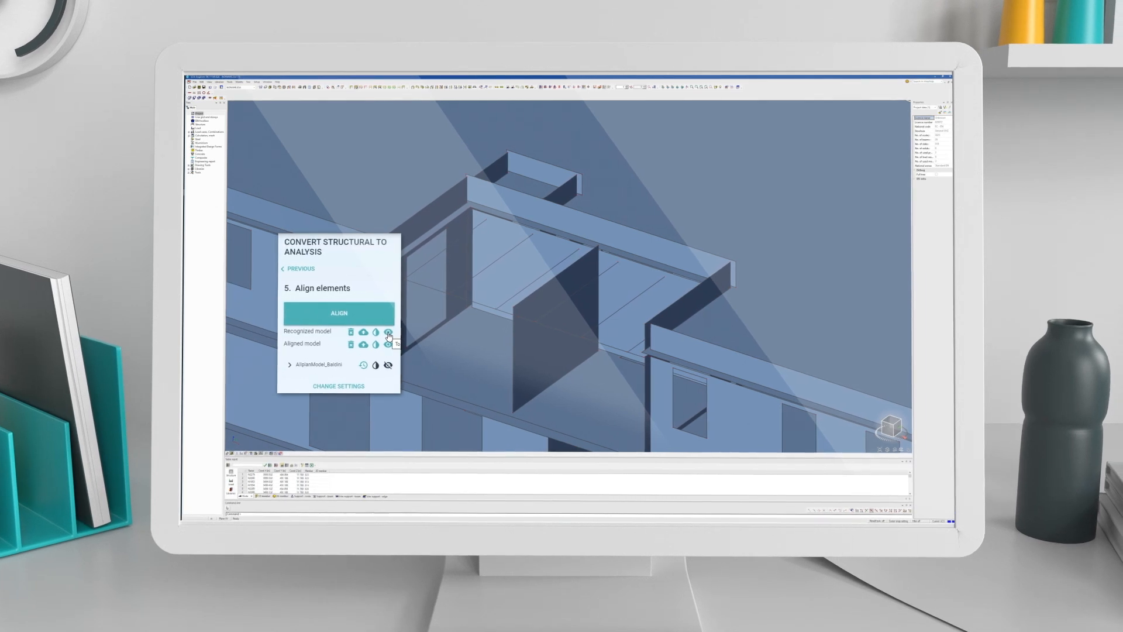